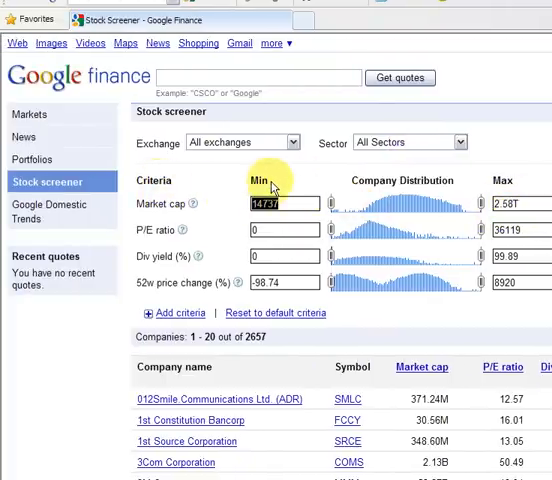
mouse_move(380, 205)
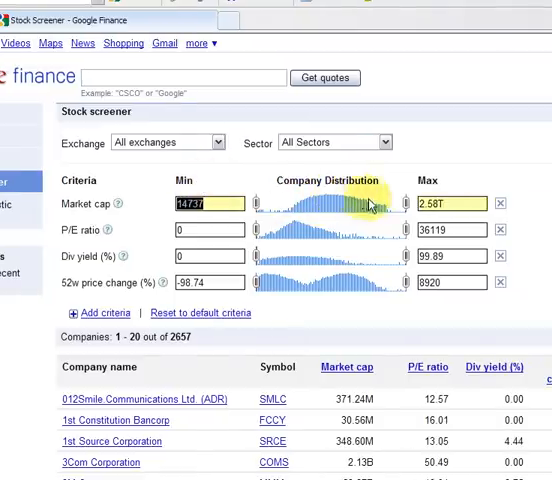
mouse_move(258, 204)
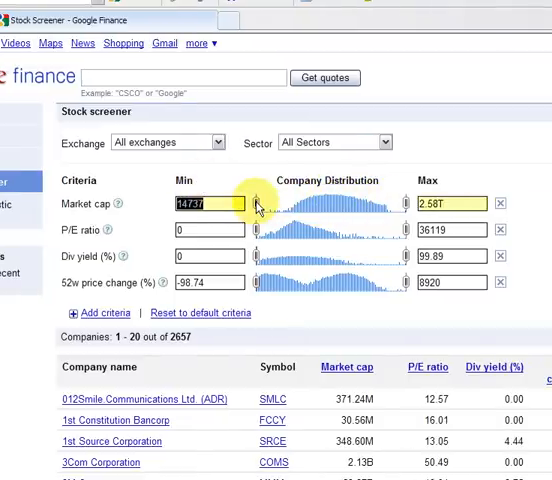
- Drag the Market cap slider to raise its minimum from 14737 to 21542
left_click_drag(262, 204, 310, 204)
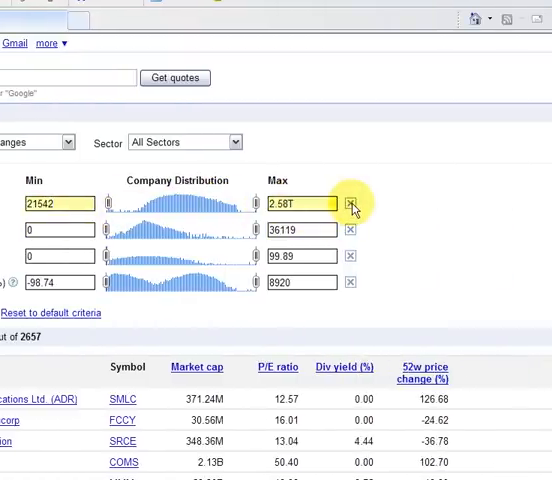
- Remove the Market cap, Div yield and 52w price change criteria from the screener
left_click(351, 203)
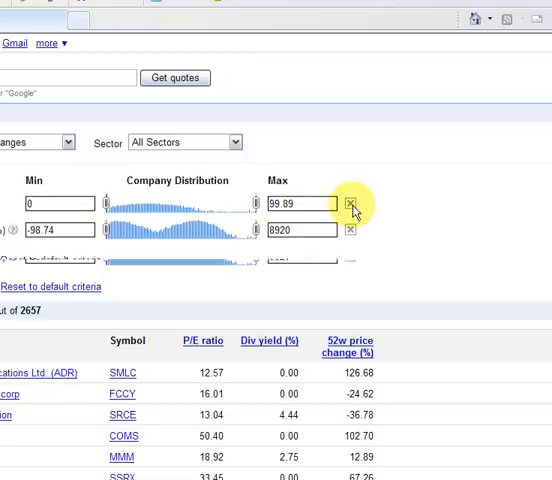
left_click(350, 202)
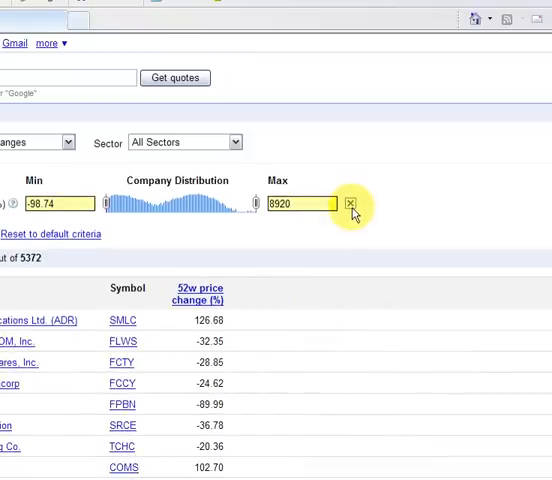
left_click(353, 202)
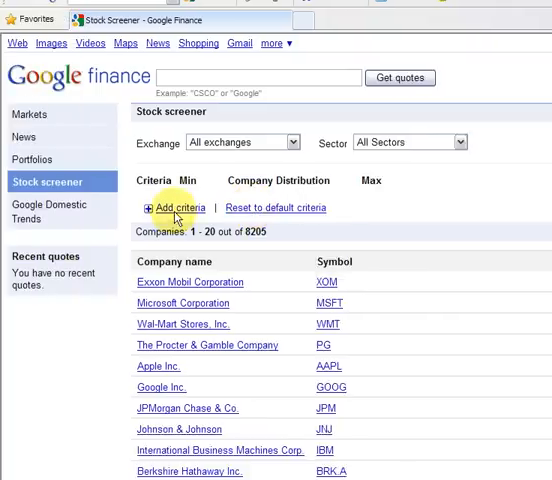
mouse_move(343, 158)
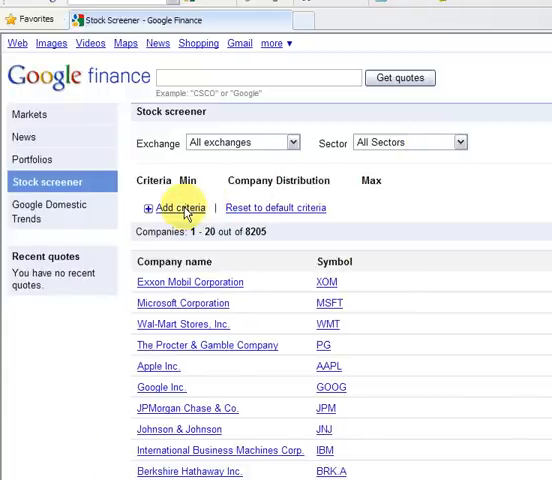
- Add Last price from the Price category as a screening criterion
left_click(181, 208)
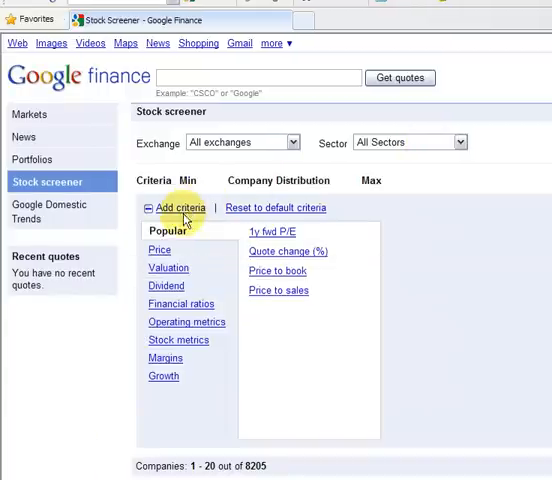
left_click(160, 249)
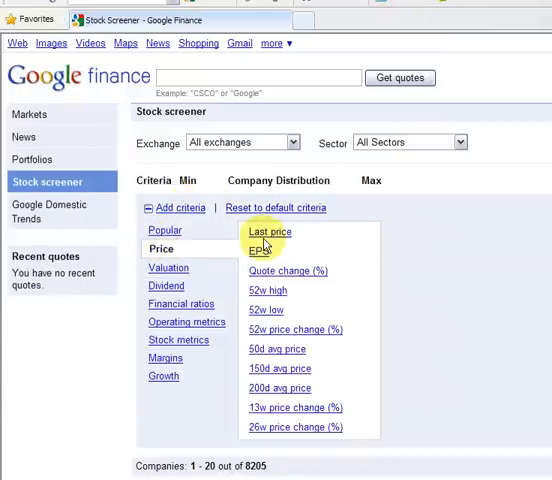
left_click(269, 232)
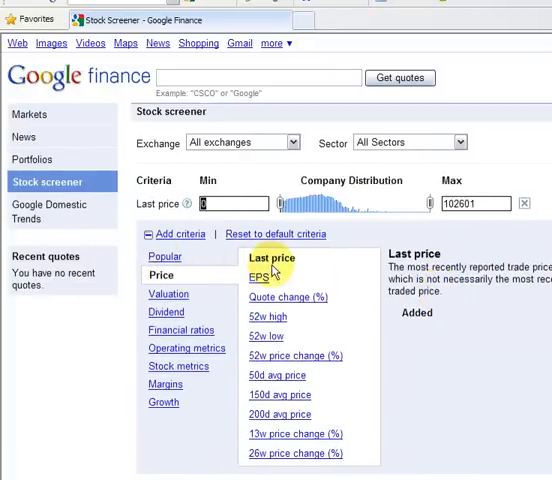
mouse_move(167, 294)
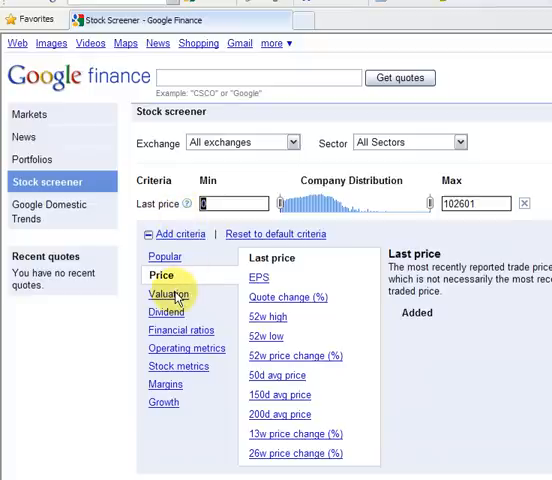
- Add Float and Volume from the Stock metrics category as criteria
left_click(171, 294)
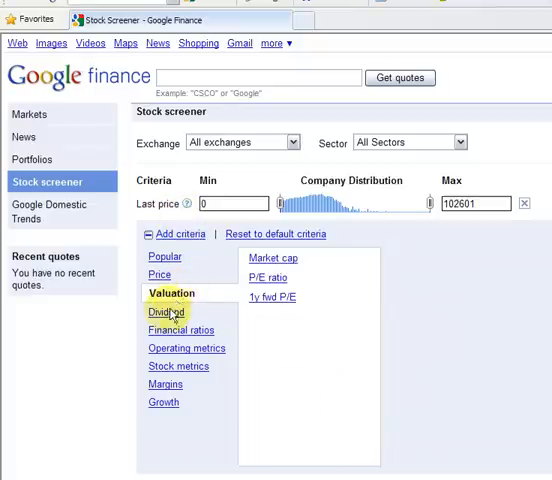
left_click(181, 330)
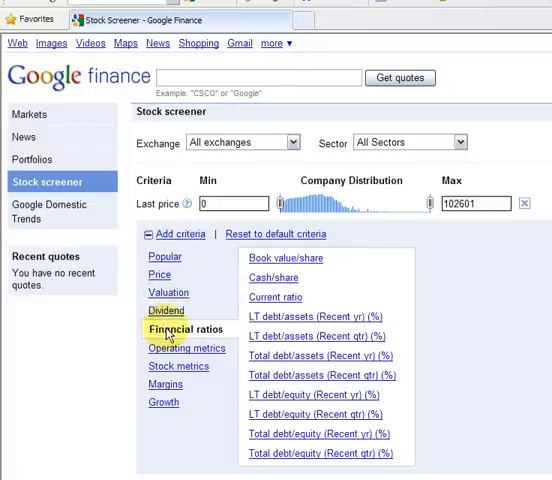
left_click(178, 366)
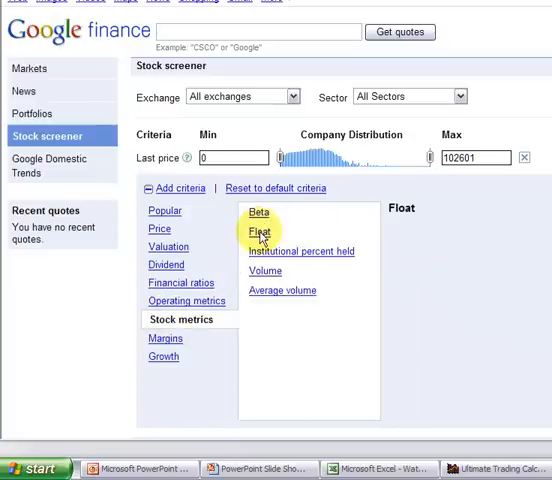
left_click(257, 233)
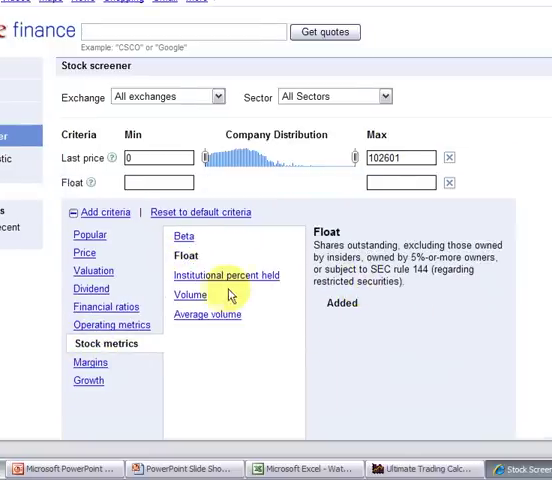
left_click(186, 256)
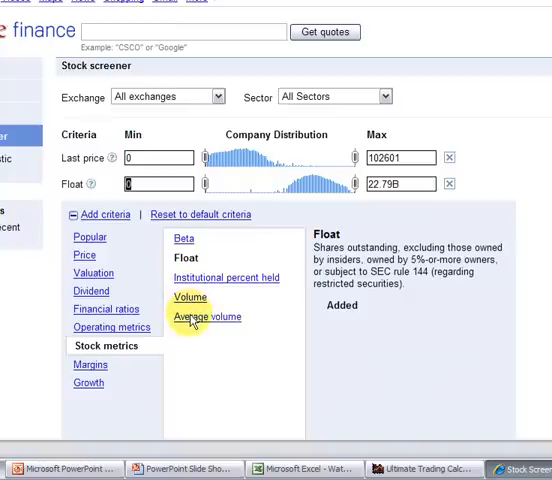
left_click(190, 297)
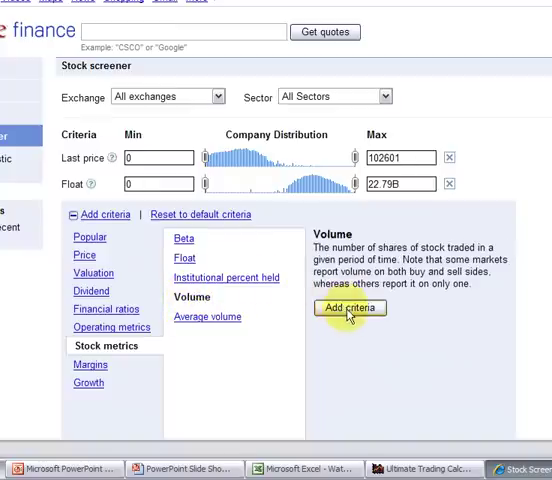
left_click(349, 307)
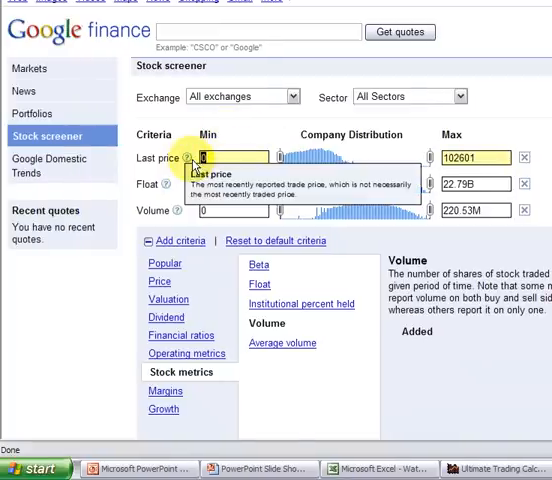
- Set the Last price minimum to 10 and drag its maximum handle lower
type("10")
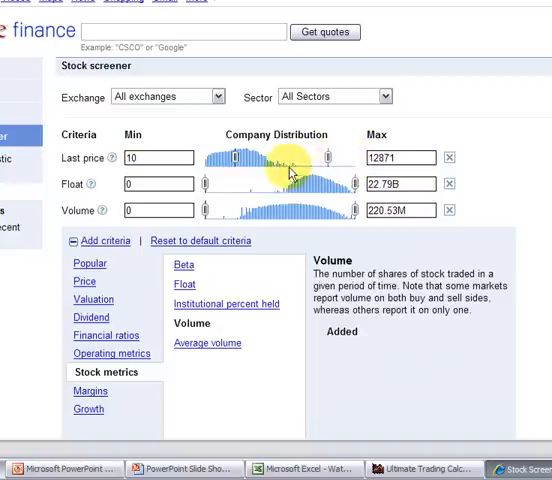
left_click_drag(328, 158, 258, 158)
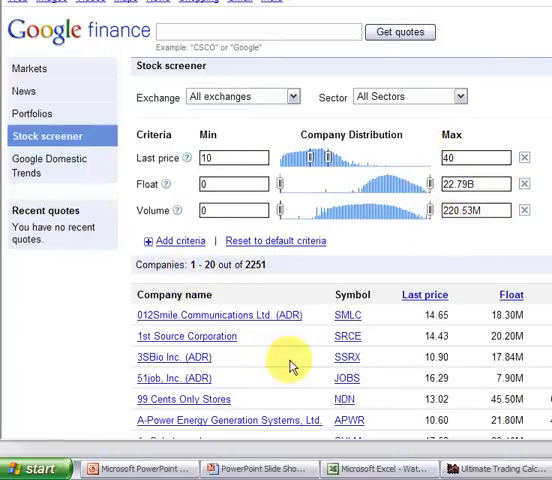
mouse_move(326, 313)
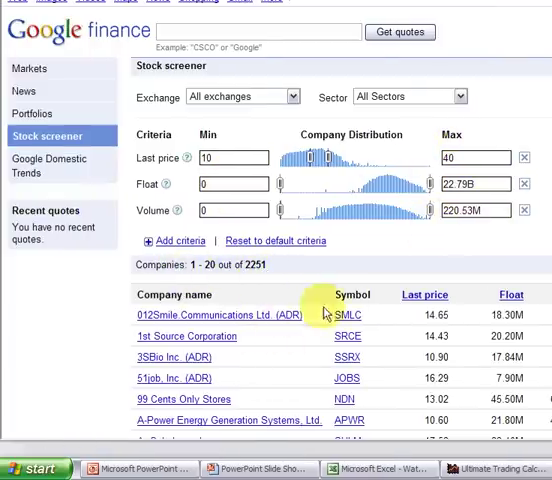
scroll("down", 3)
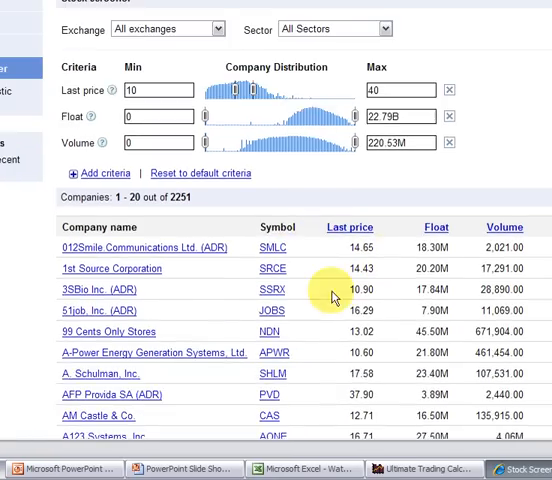
scroll("down", 3)
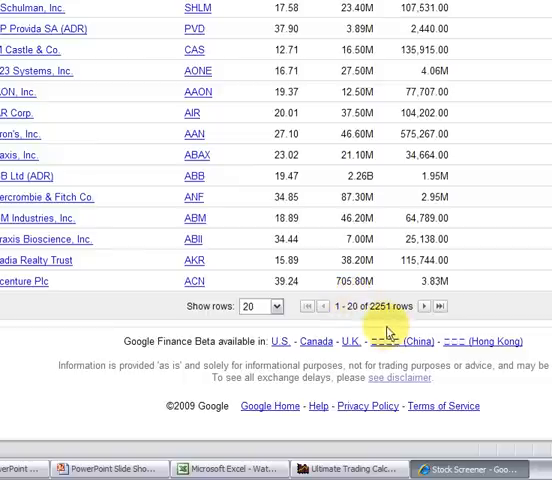
mouse_move(336, 280)
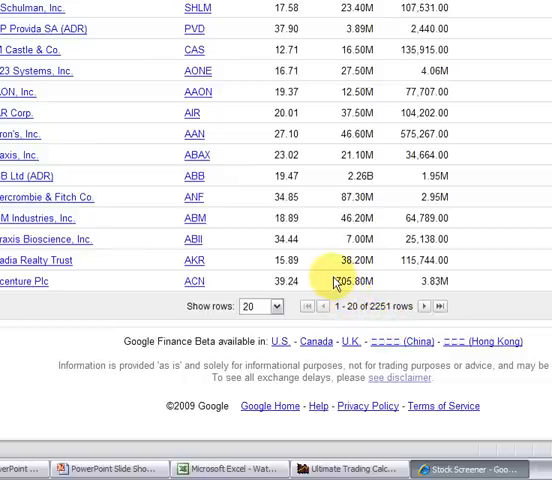
scroll("up", 3)
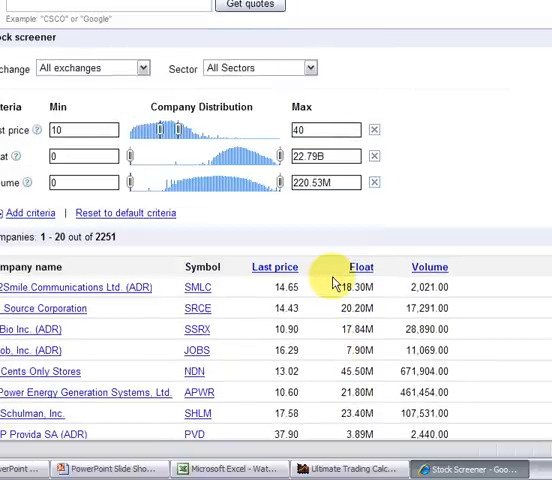
scroll("down", 3)
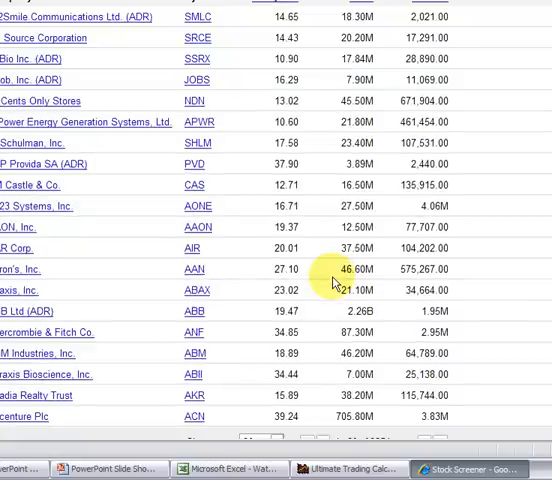
scroll("down", 3)
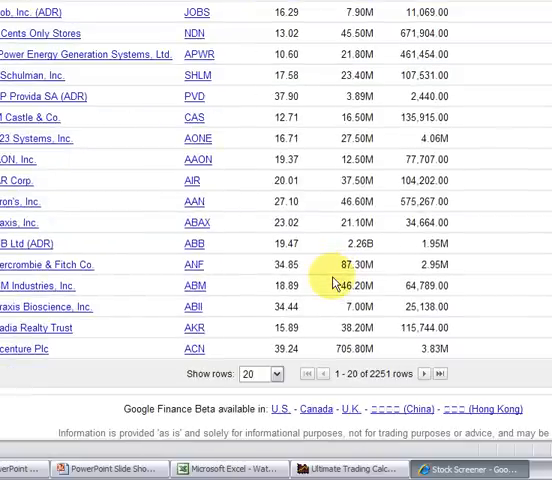
scroll("up", 3)
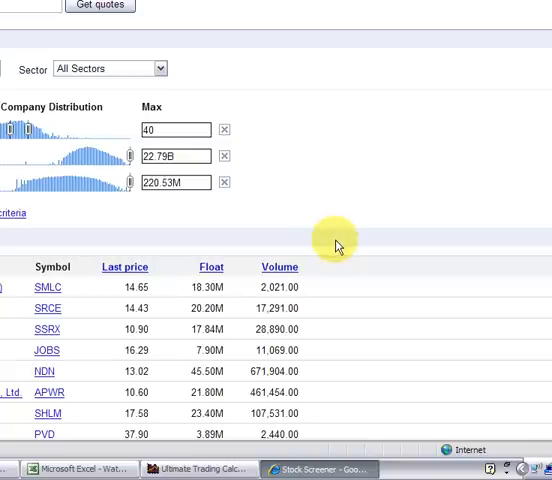
scroll("up", 3)
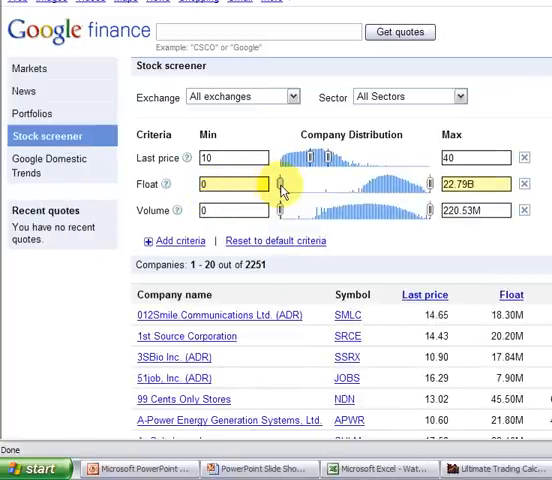
- Cap Float at about 14.02M and raise the Volume minimum above zero
left_click_drag(278, 184, 363, 184)
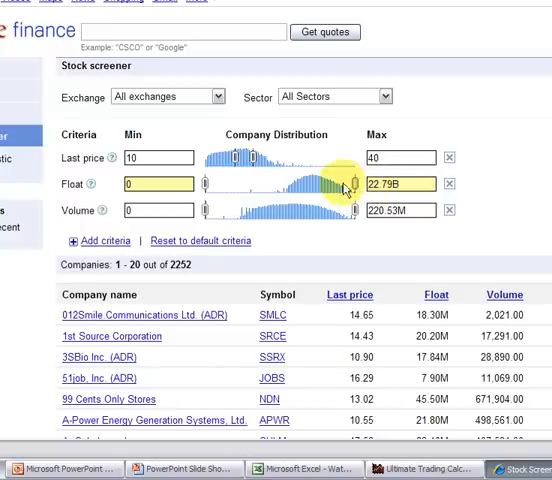
left_click_drag(345, 184, 305, 184)
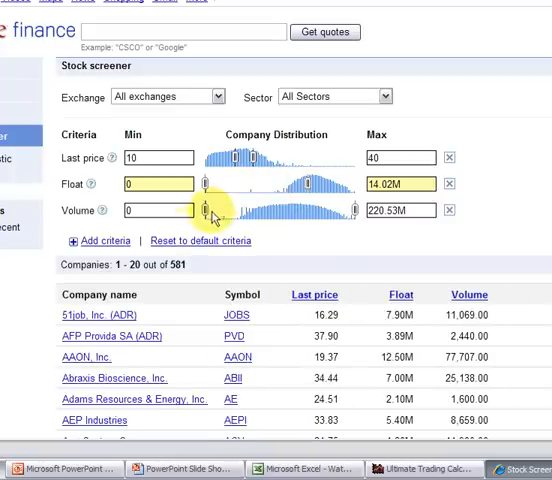
left_click_drag(204, 210, 226, 210)
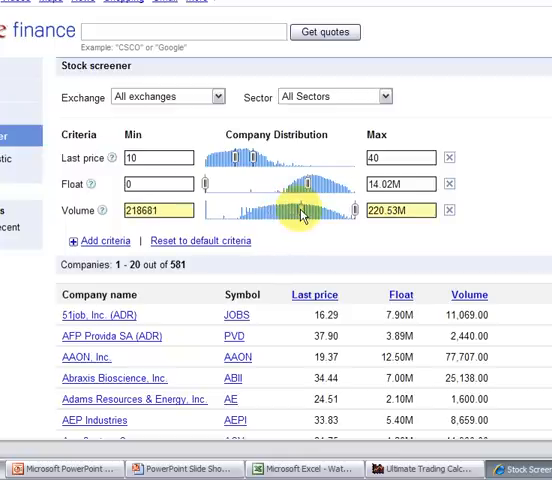
left_click_drag(302, 210, 310, 210)
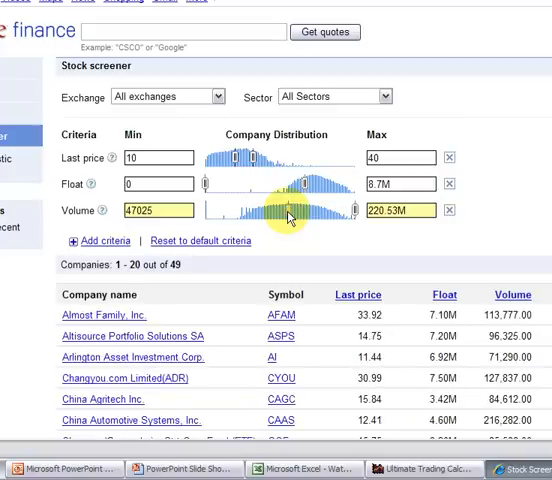
- Scroll the results right to view price, float and volume for the 49 matches
scroll("right", 3)
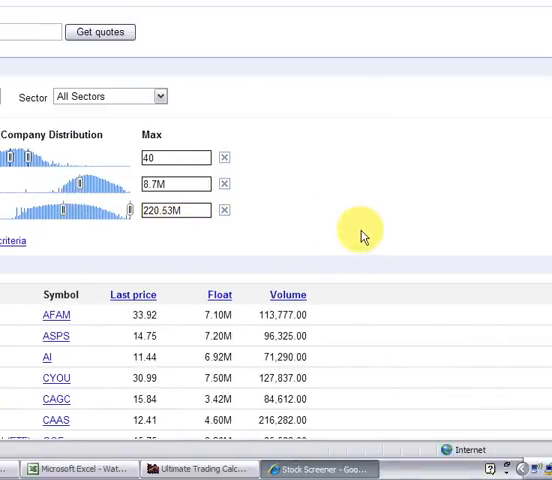
mouse_move(357, 232)
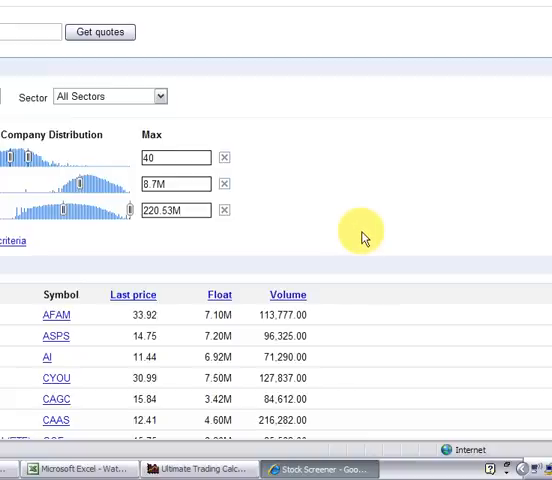
scroll("down", 3)
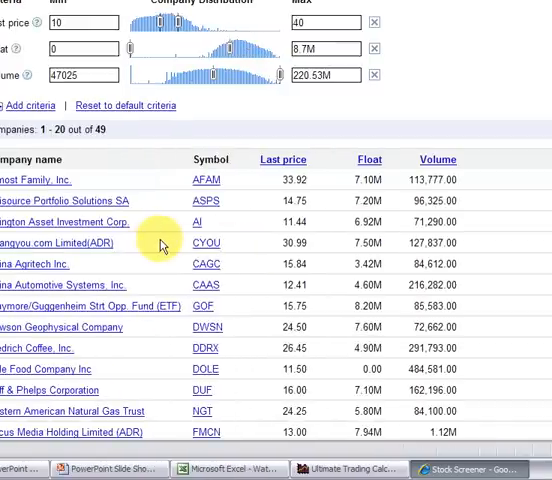
mouse_move(167, 306)
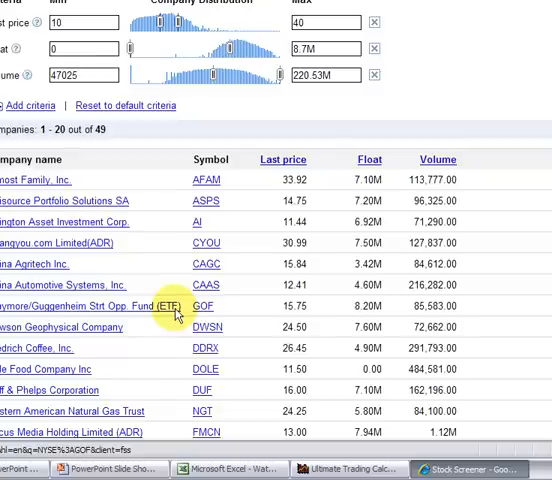
mouse_move(170, 332)
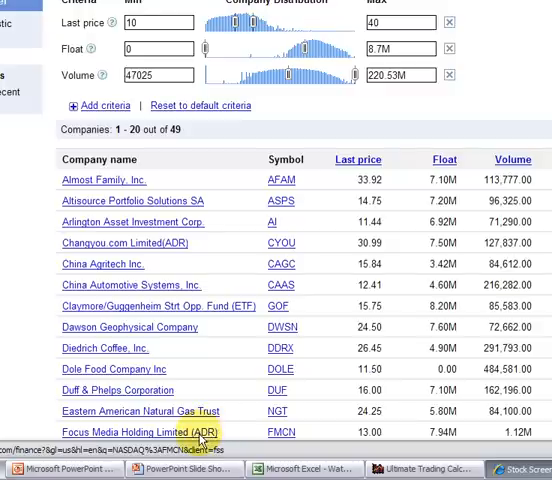
scroll("down", 3)
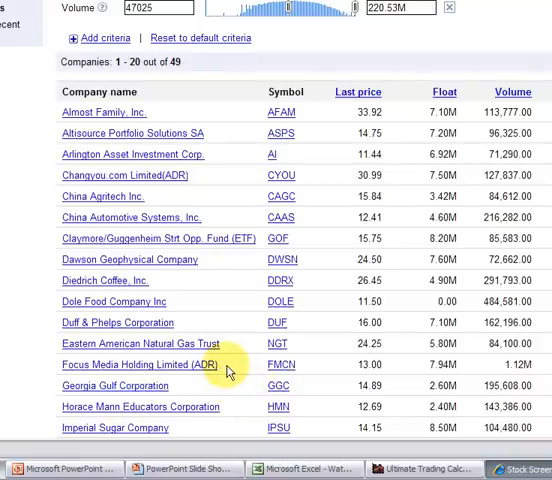
scroll("down", 3)
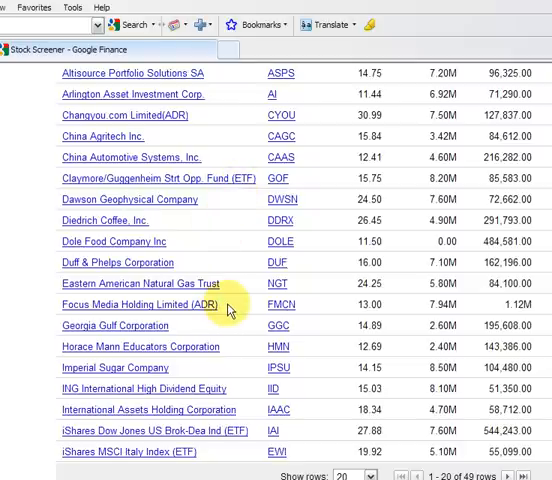
scroll("up", 3)
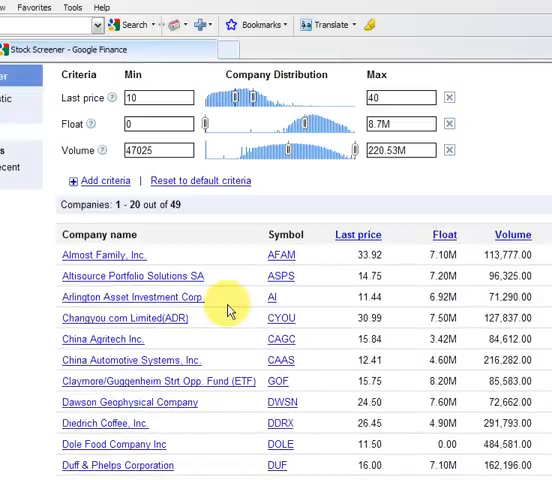
scroll("down", 3)
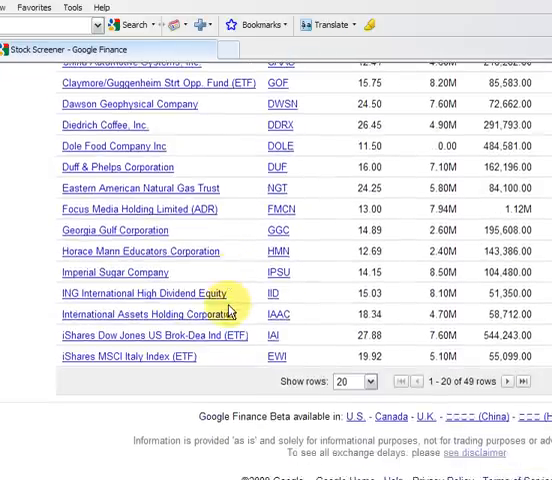
scroll("down", 3)
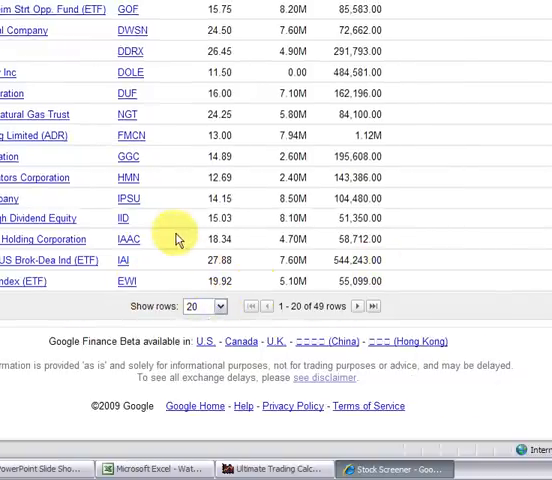
scroll("up", 3)
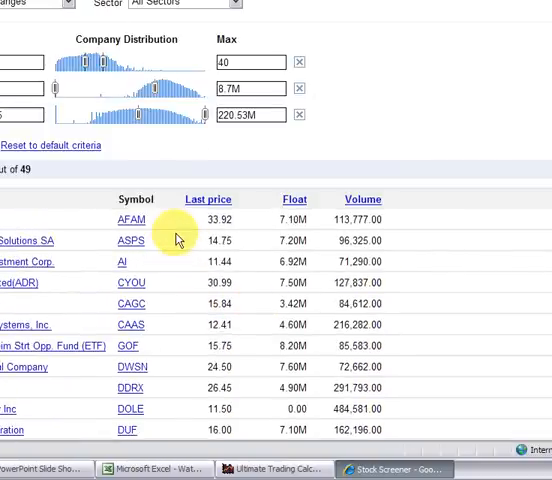
mouse_move(200, 282)
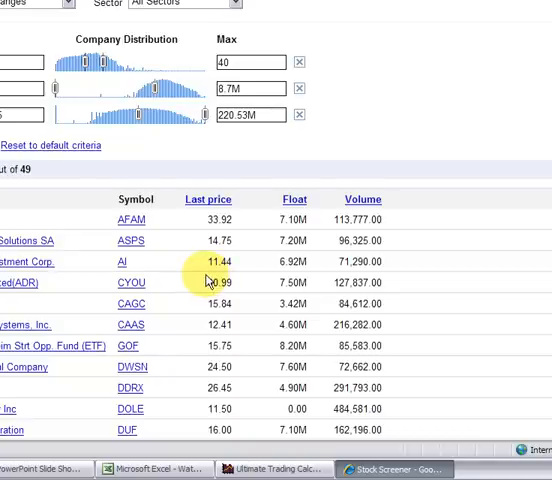
scroll("up", 3)
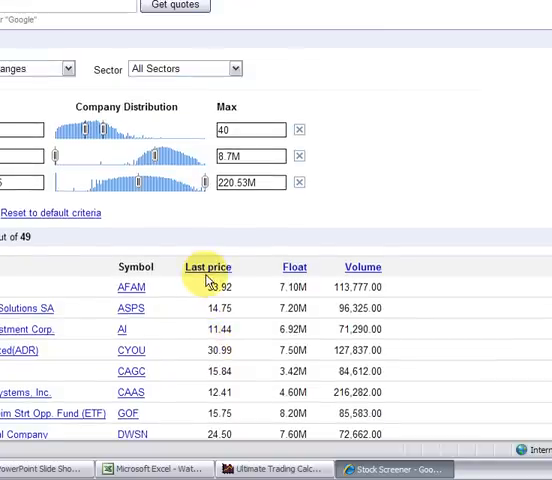
mouse_move(148, 210)
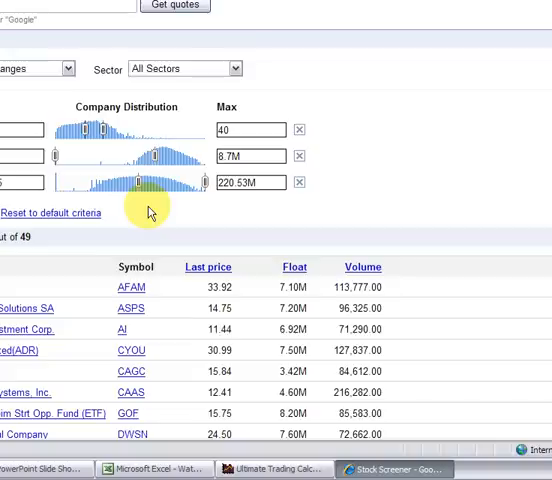